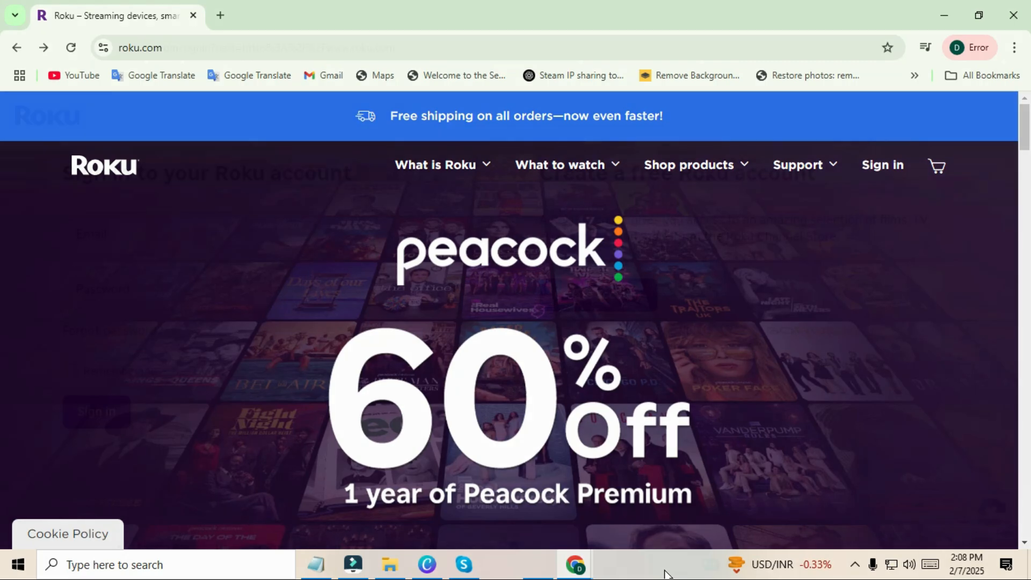
# - Go to the Roku account sign-in page from the roku.com navigation bar
pyautogui.click(883, 166)
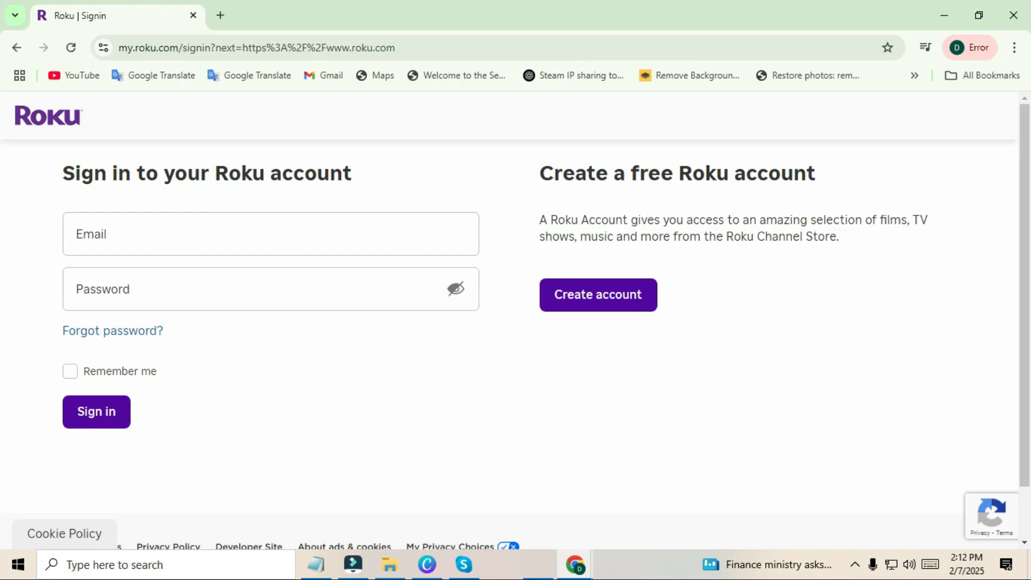
pyautogui.click(114, 234)
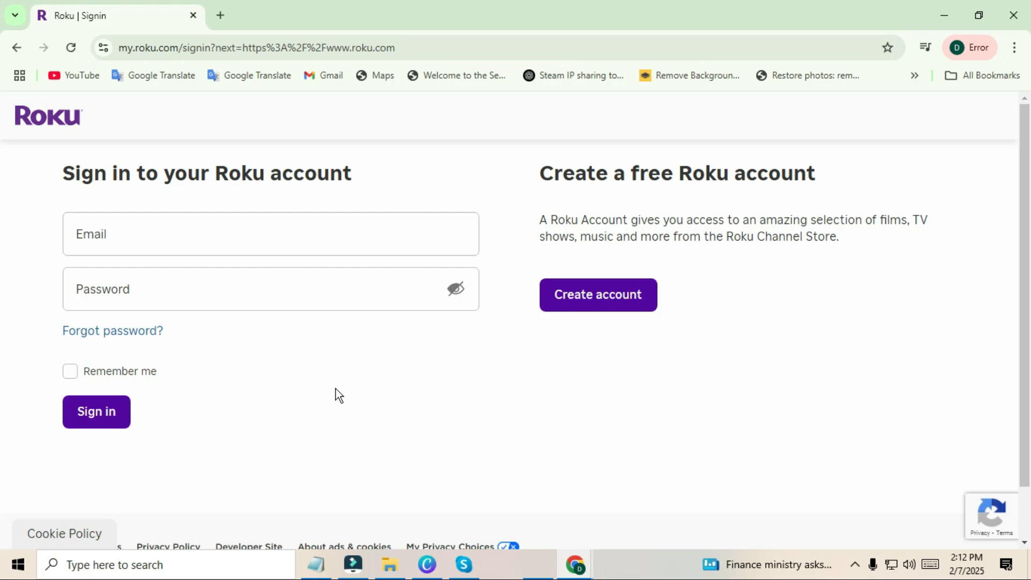
pyautogui.click(599, 294)
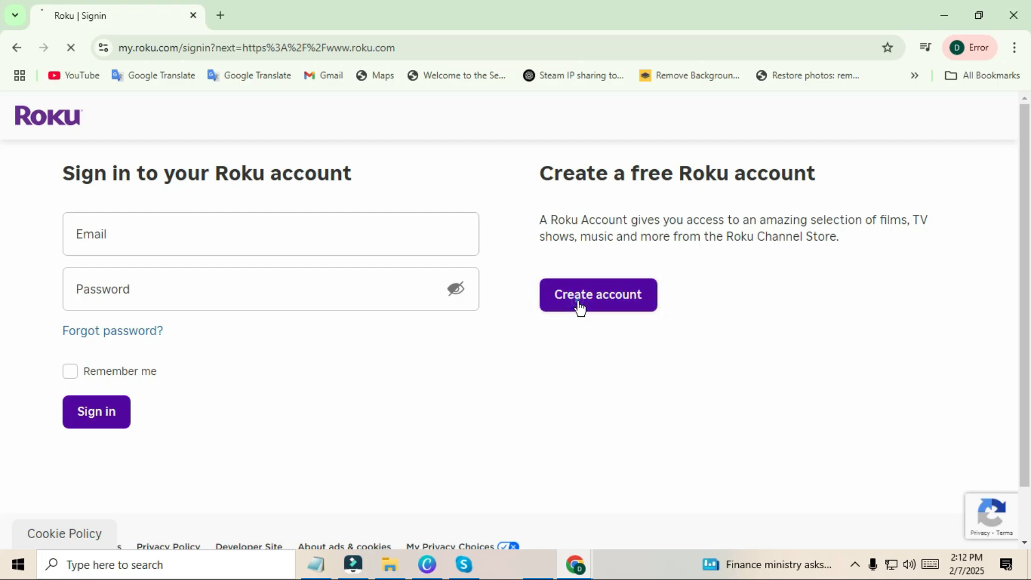
# - Load the 'Create your Roku account' sign-up form asking for email, name, password and birthday
pyautogui.click(598, 295)
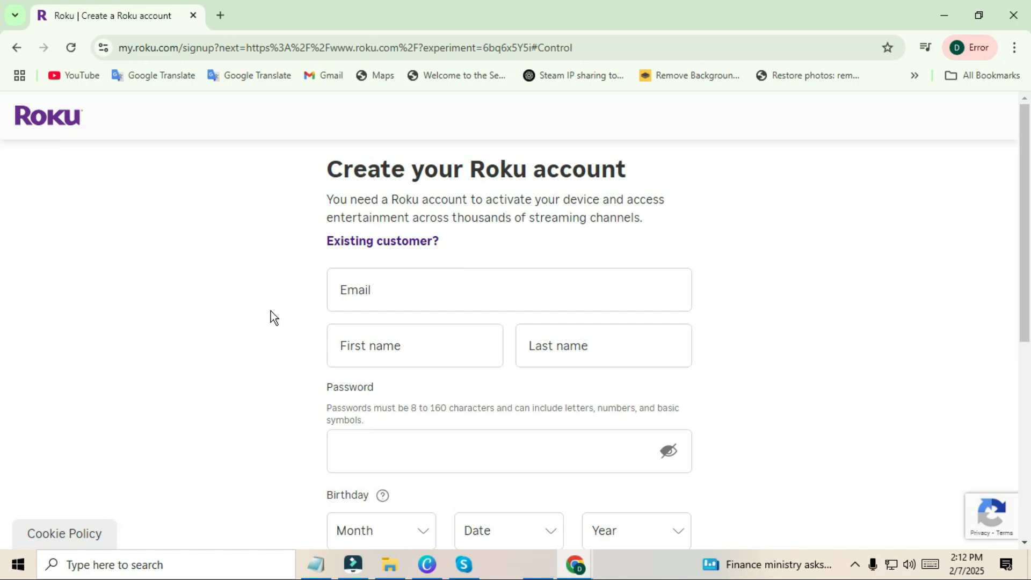
pyautogui.moveTo(297, 334)
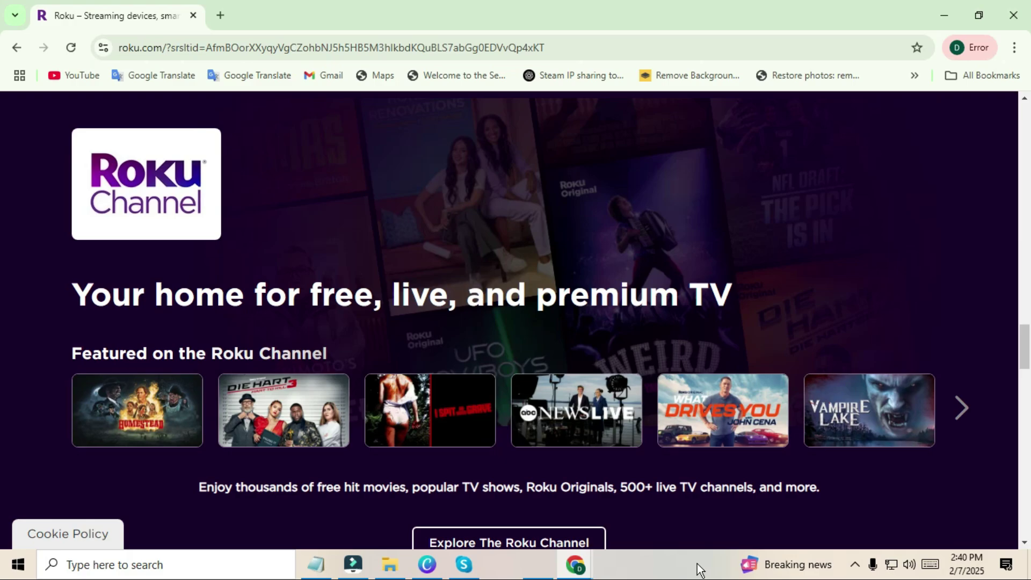
pyautogui.moveTo(693, 568)
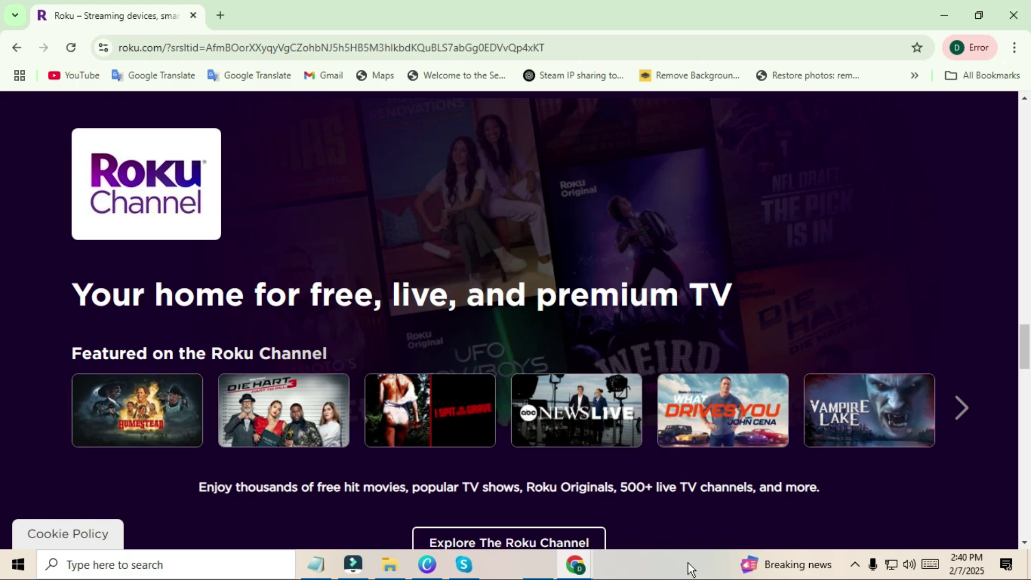